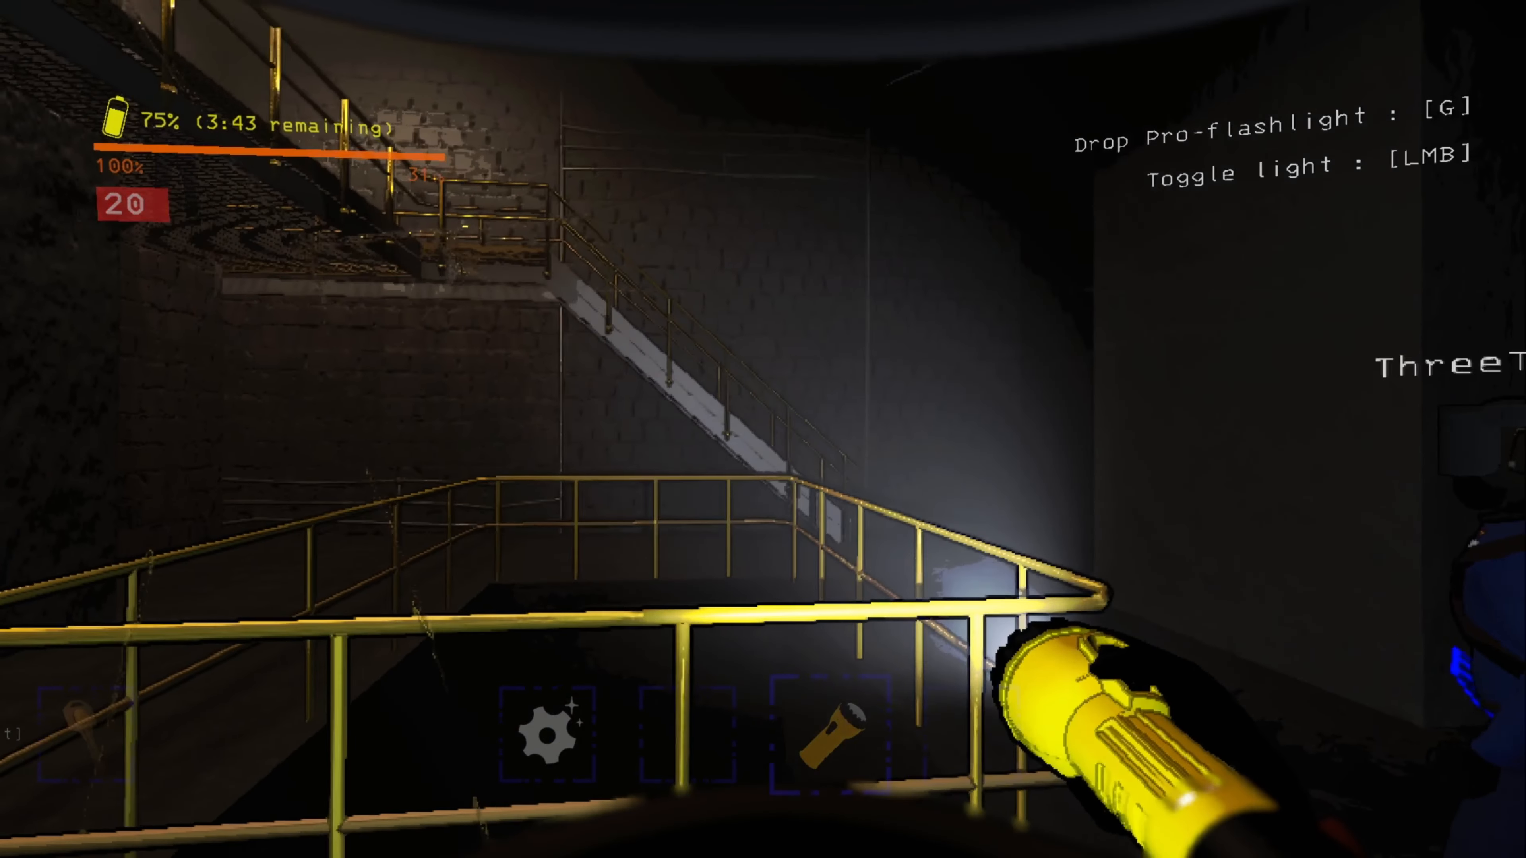
mouse_move(763, 430)
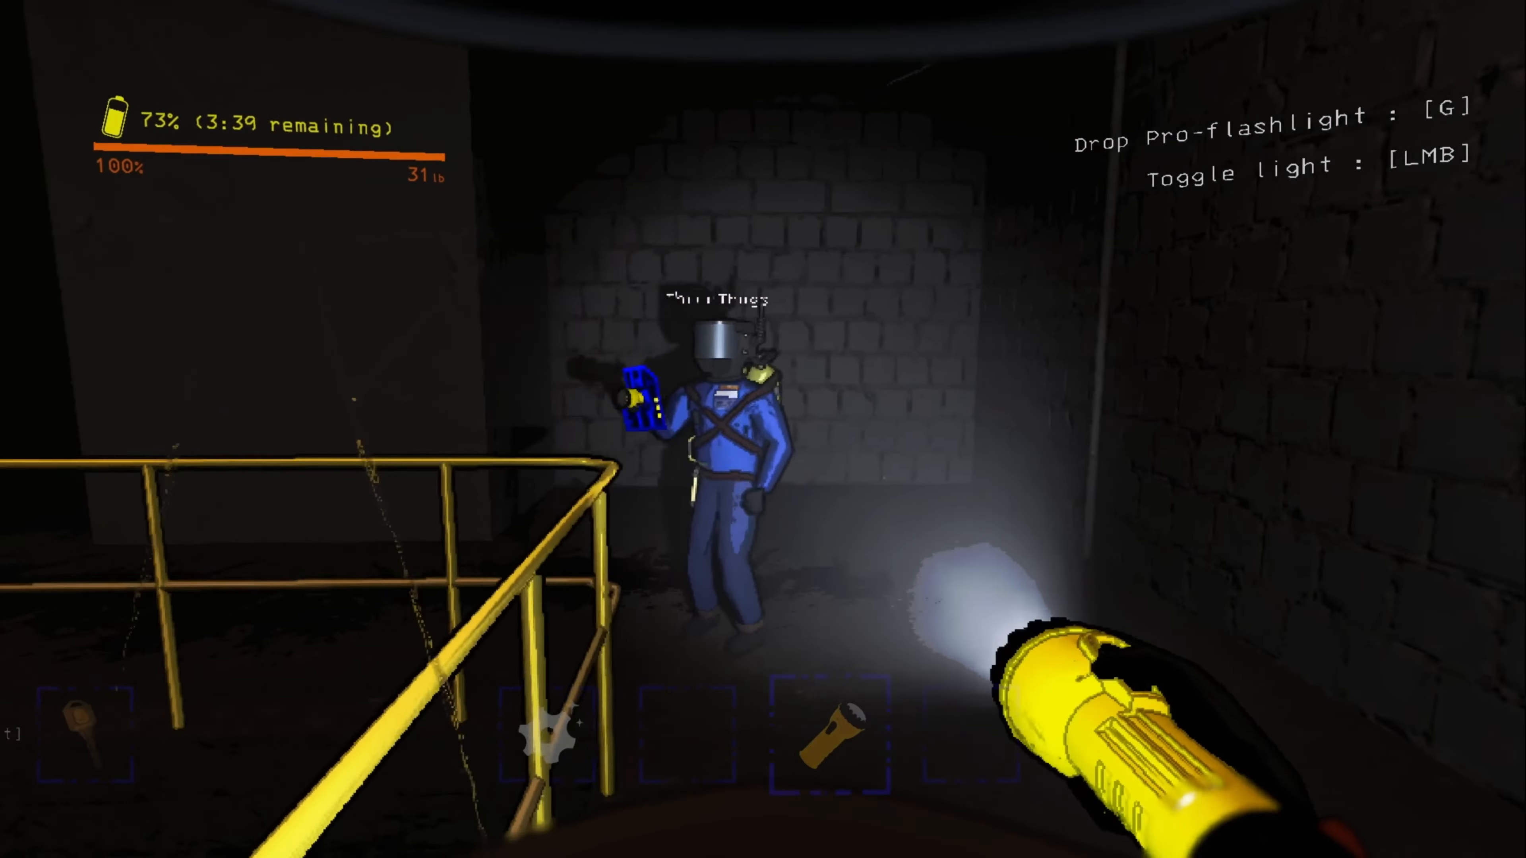
mouse_move(763, 429)
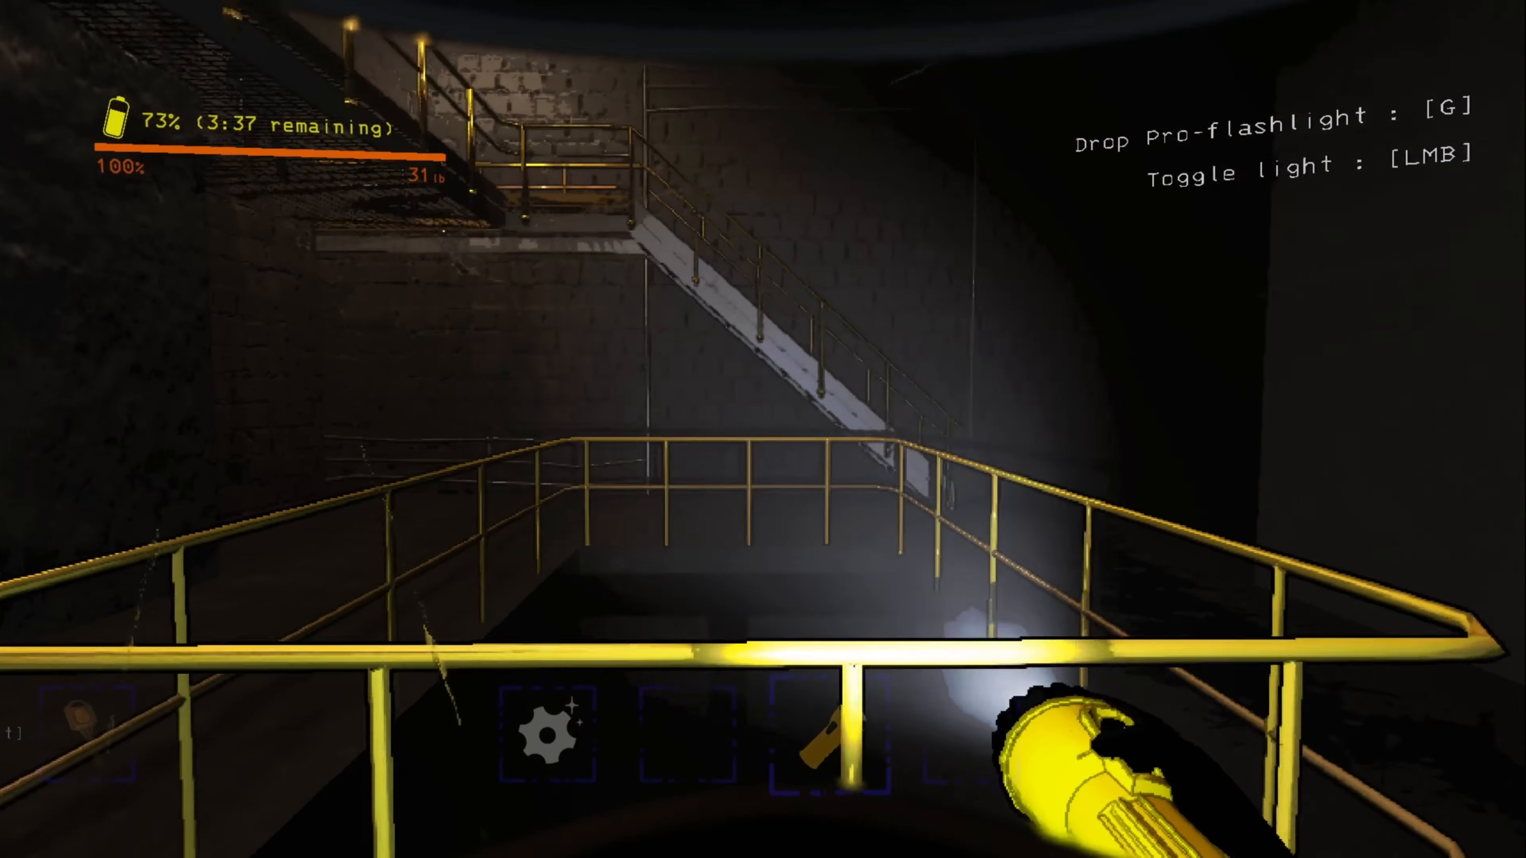